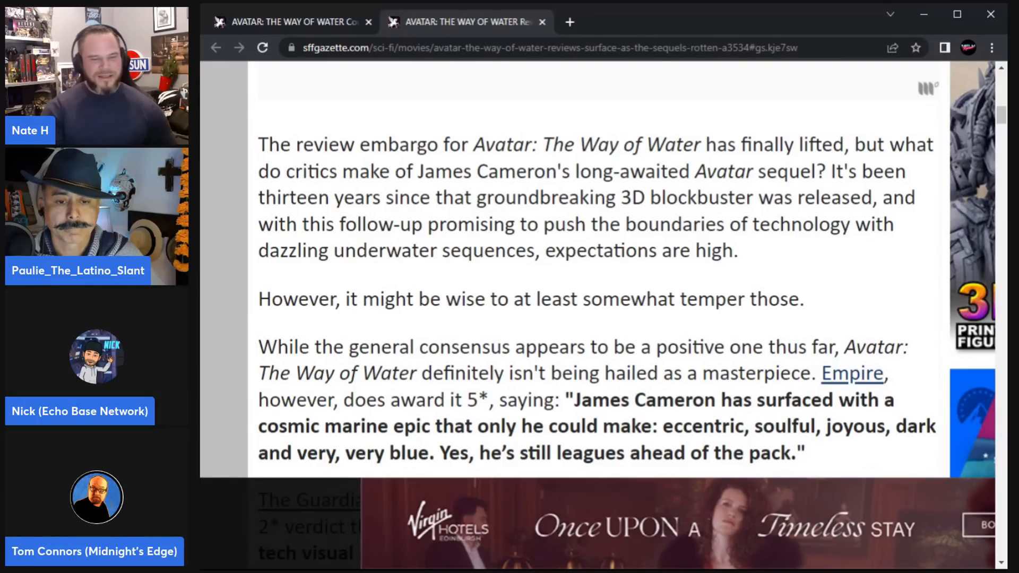
# Step: Read down the SFFGazette article, highlighting the Empire quote praising the film and a further passage
pyautogui.scroll(-3)
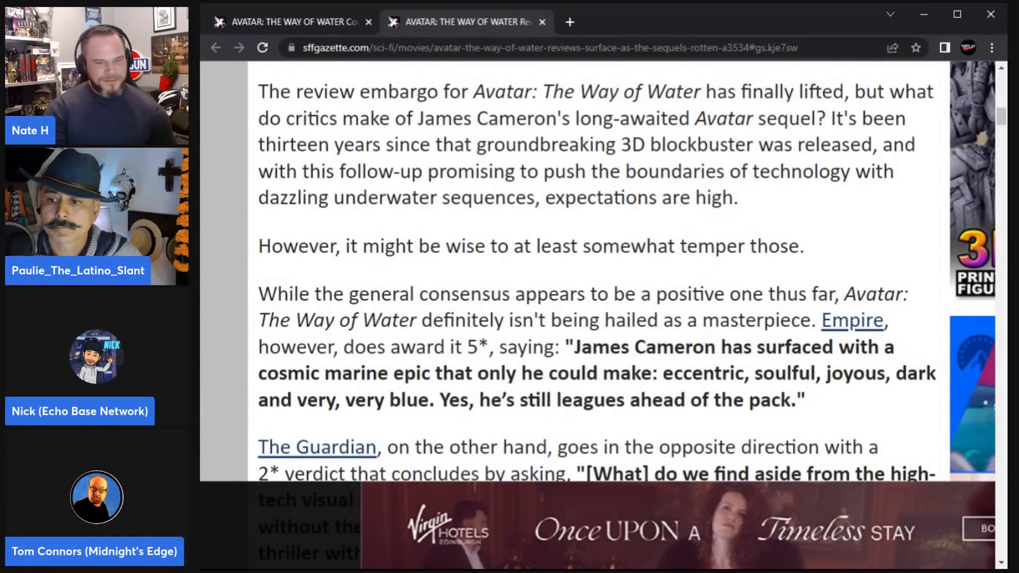
pyautogui.scroll(-3)
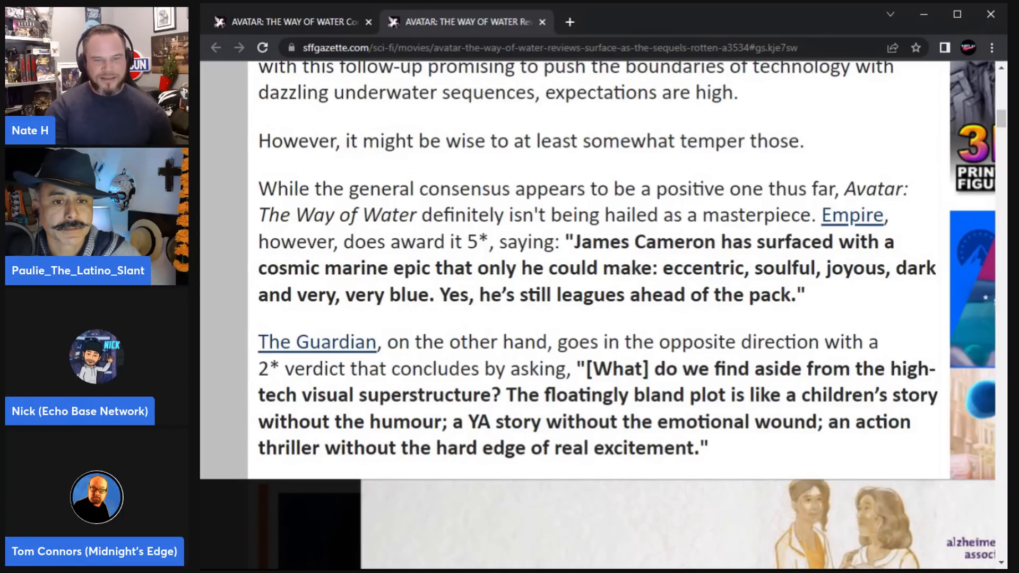
pyautogui.moveTo(568, 242); pyautogui.dragTo(803, 294)
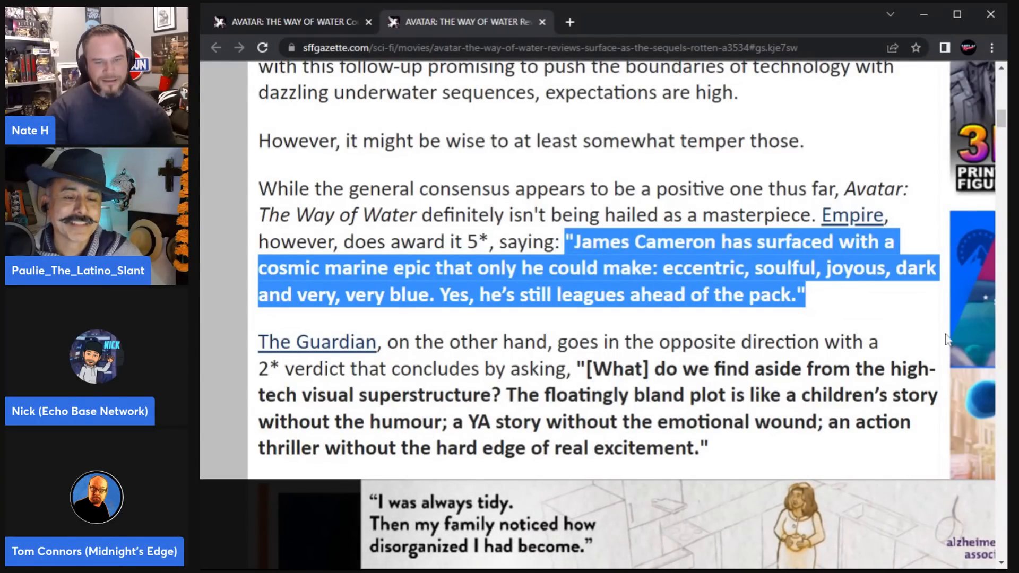
pyautogui.scroll(-3)
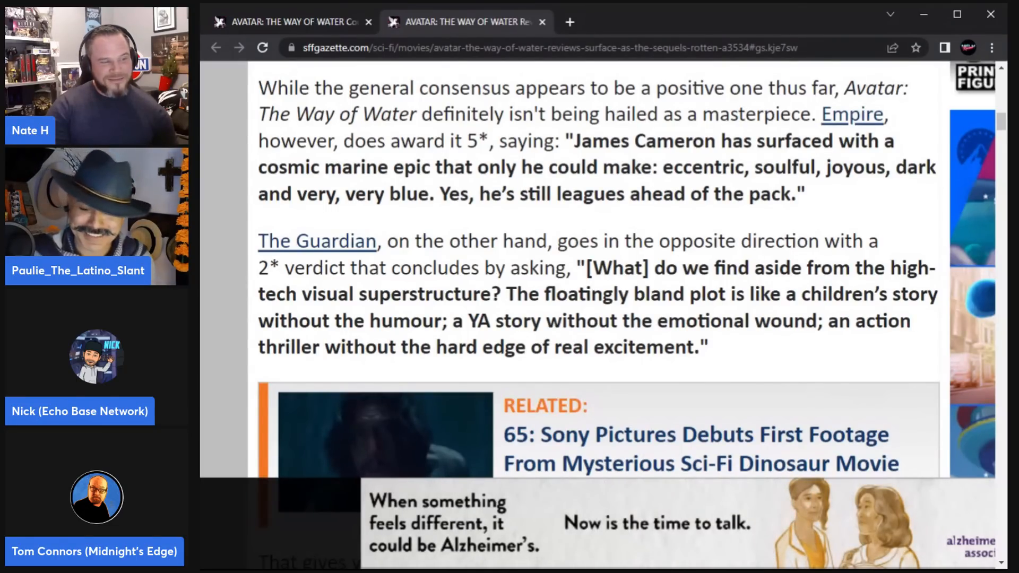
pyautogui.moveTo(573, 267); pyautogui.dragTo(711, 346)
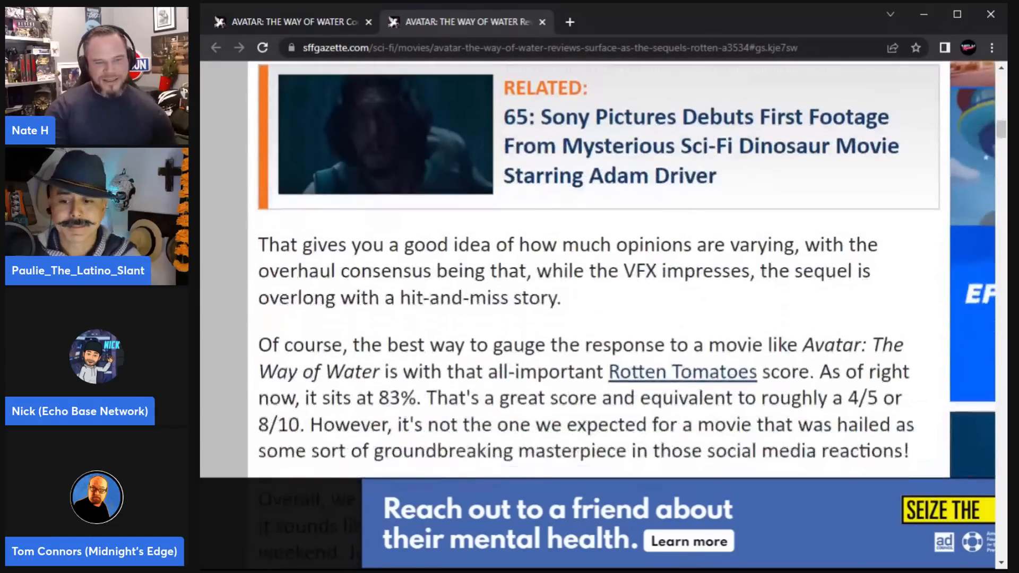
# Step: Reach the article's Rotten Tomatoes link, follow it and go into the full All Critics reviews list
pyautogui.scroll(-3)
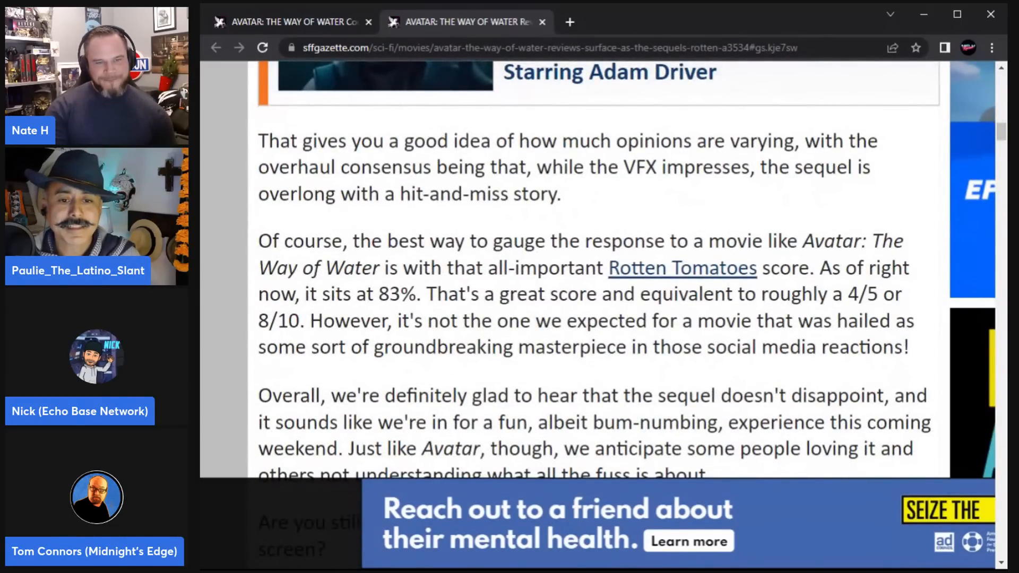
pyautogui.scroll(-3)
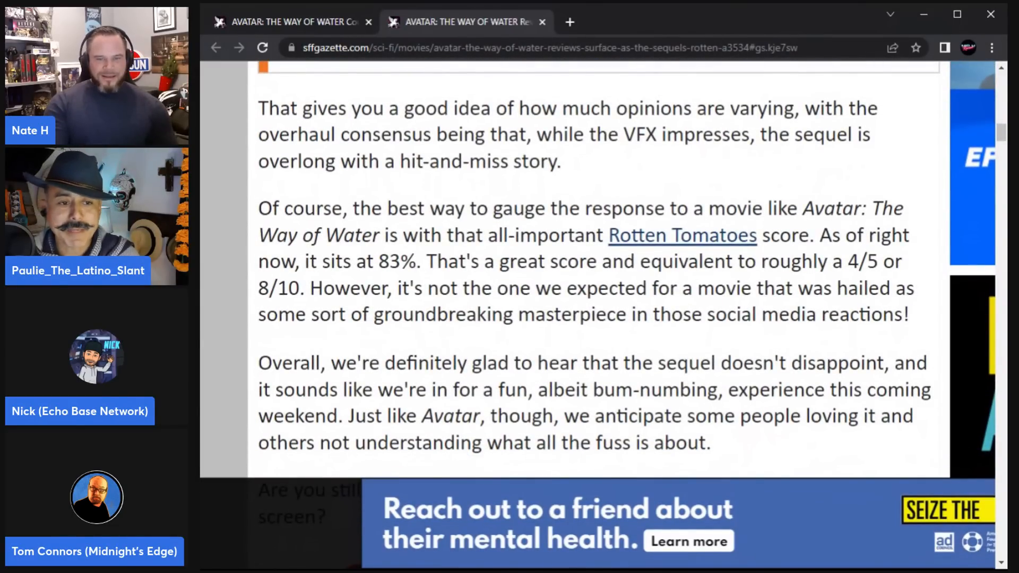
pyautogui.scroll(-3)
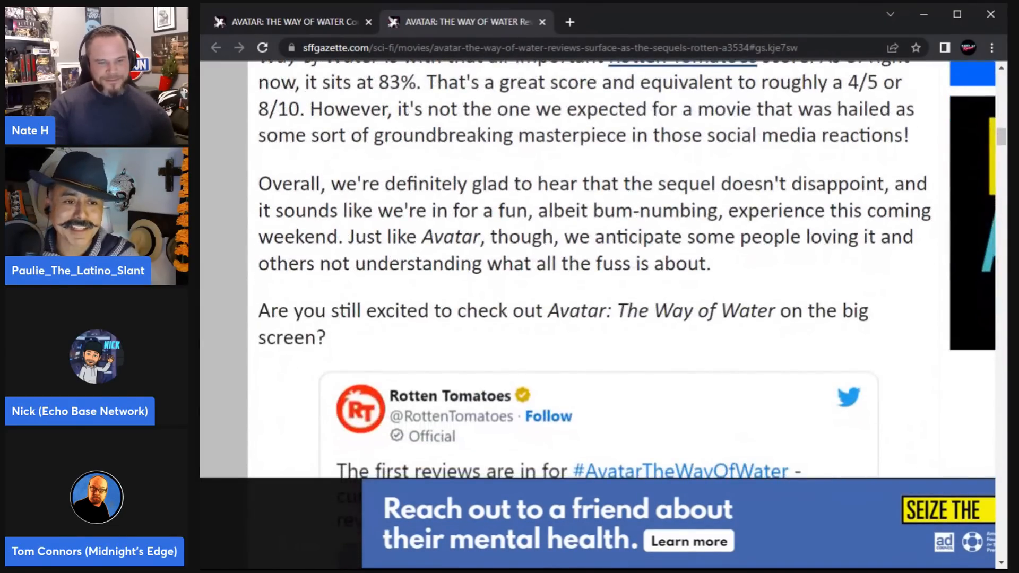
pyautogui.scroll(-3)
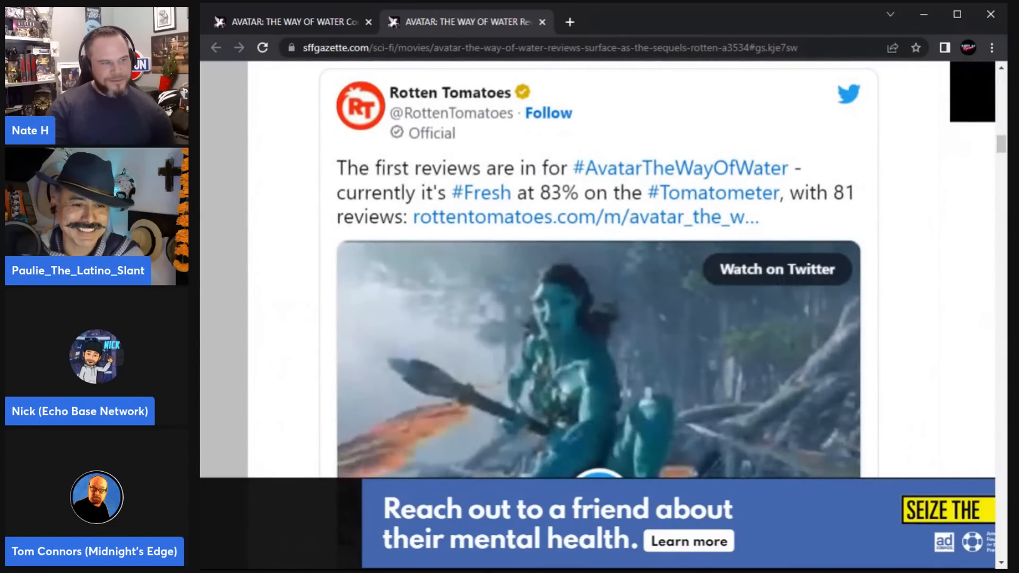
pyautogui.scroll(-3)
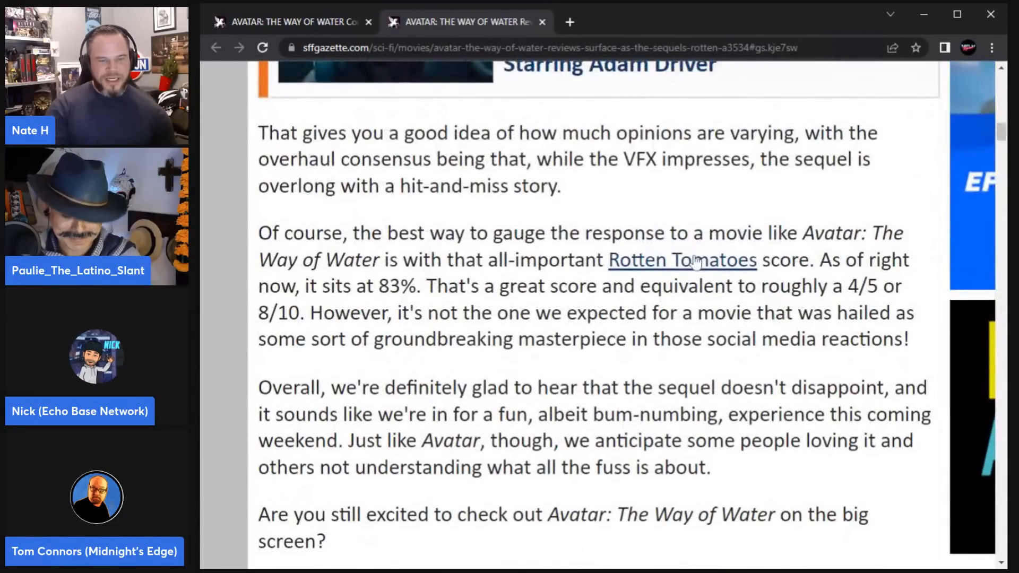
pyautogui.click(682, 261)
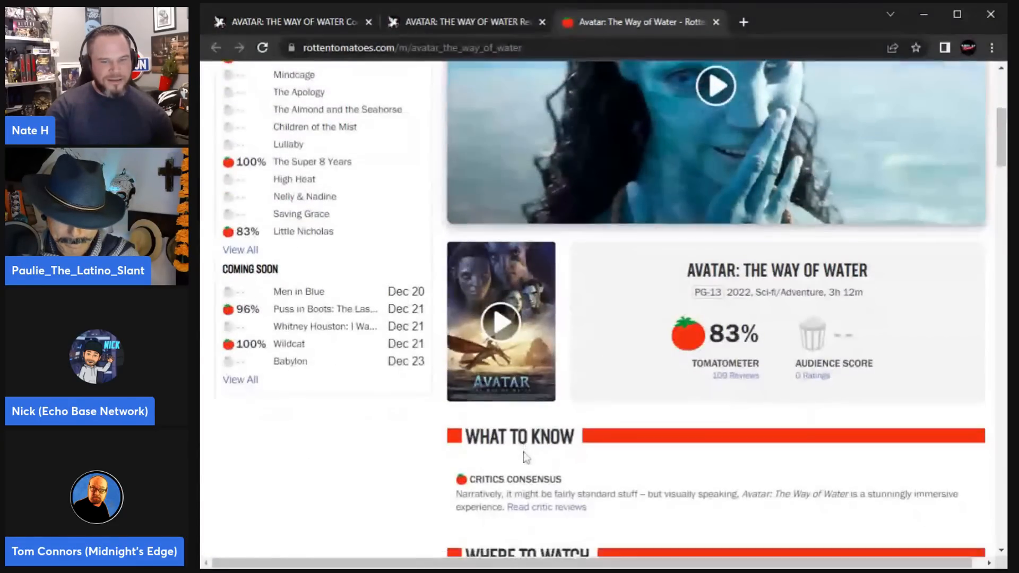
pyautogui.click(736, 376)
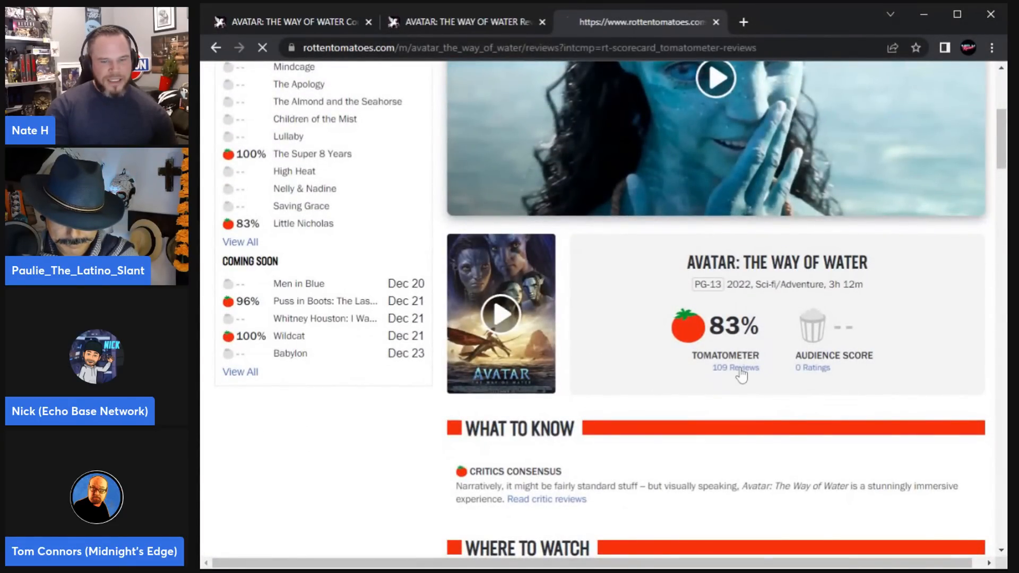
pyautogui.click(736, 368)
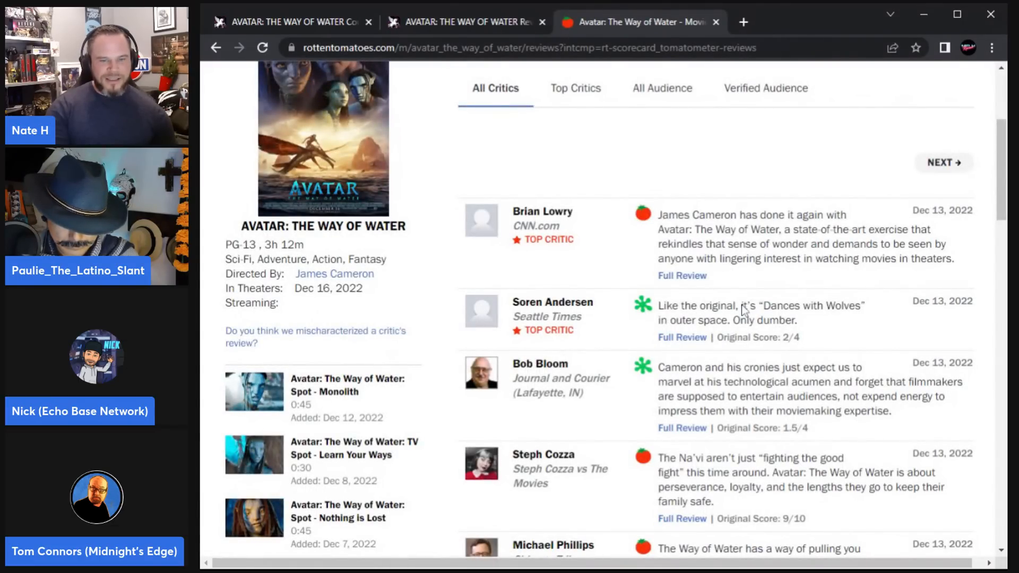
pyautogui.moveTo(779, 335)
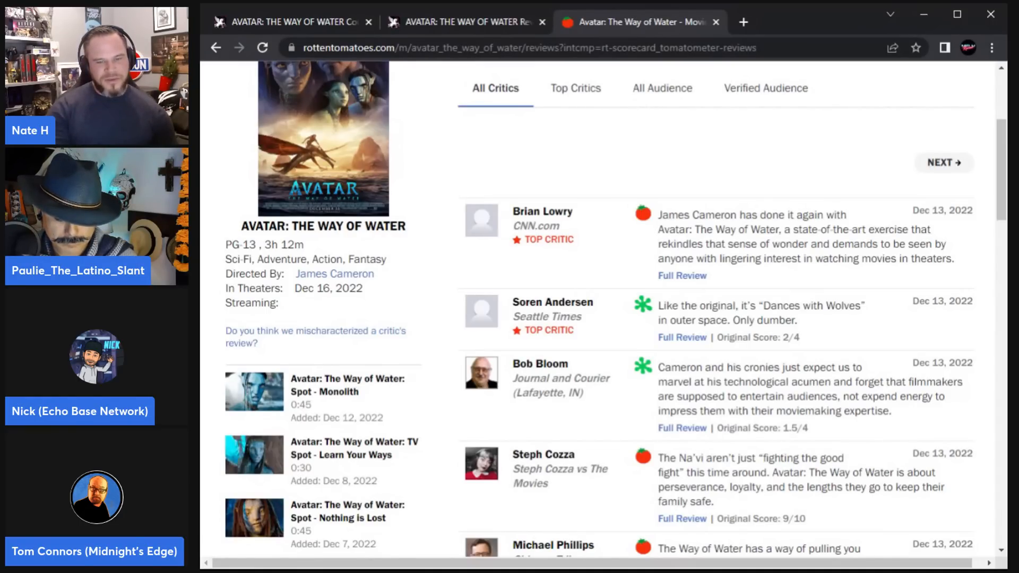
# Step: Read down the Avatar: The Way of Water critic reviews through the first entries
pyautogui.scroll(-3)
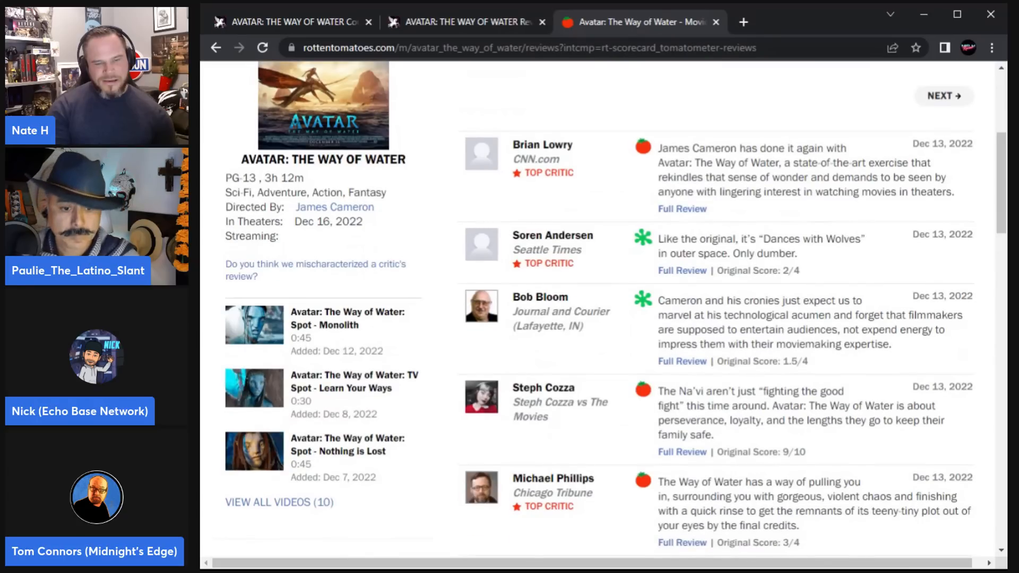
pyautogui.scroll(-3)
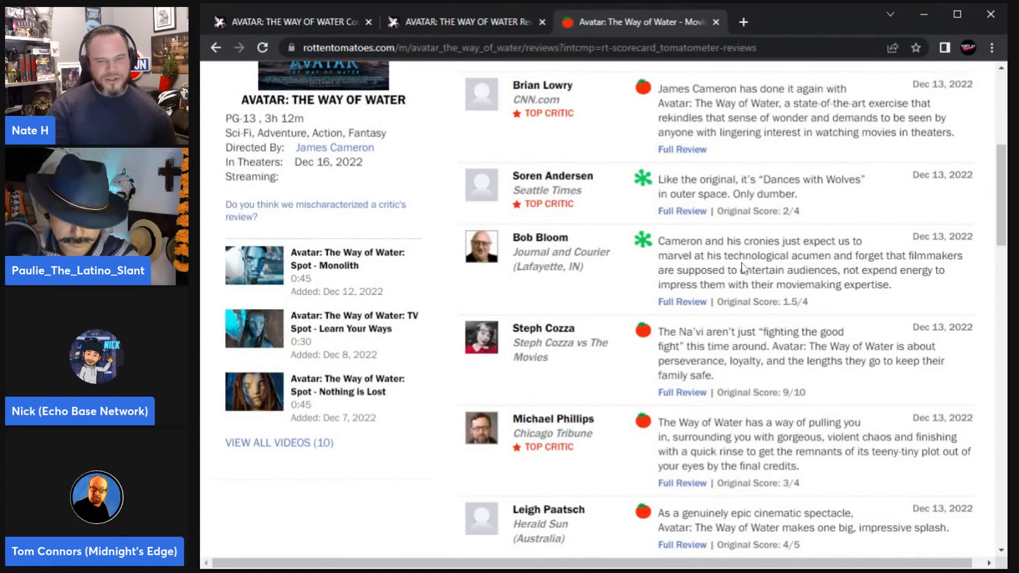
pyautogui.moveTo(870, 273)
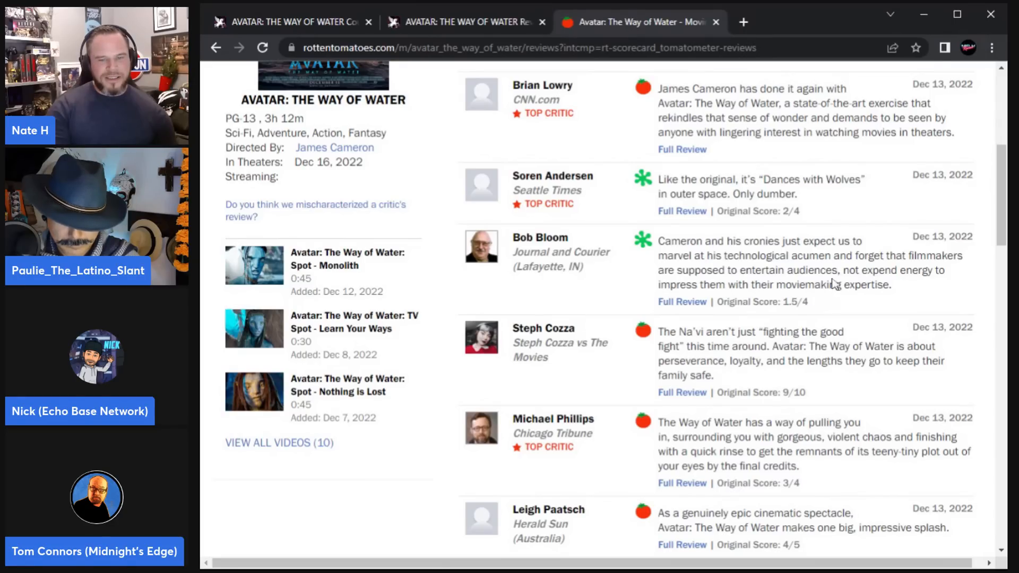
pyautogui.moveTo(826, 285)
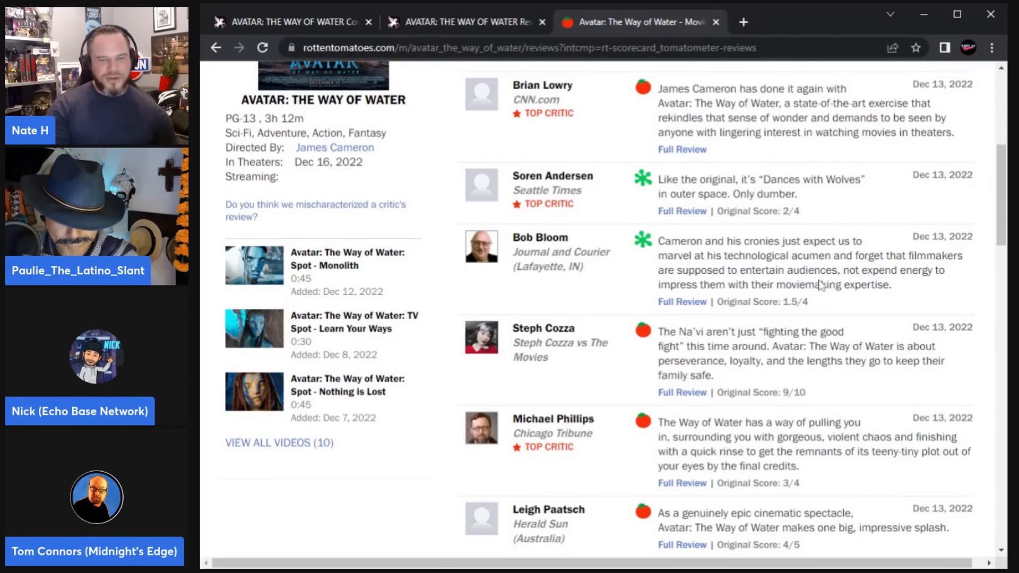
pyautogui.moveTo(844, 297)
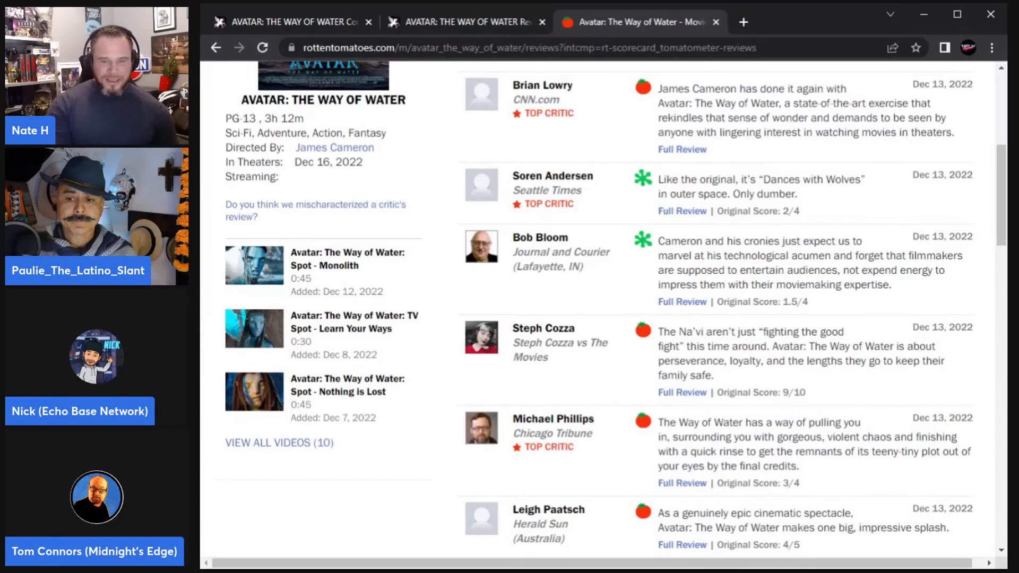
pyautogui.scroll(-3)
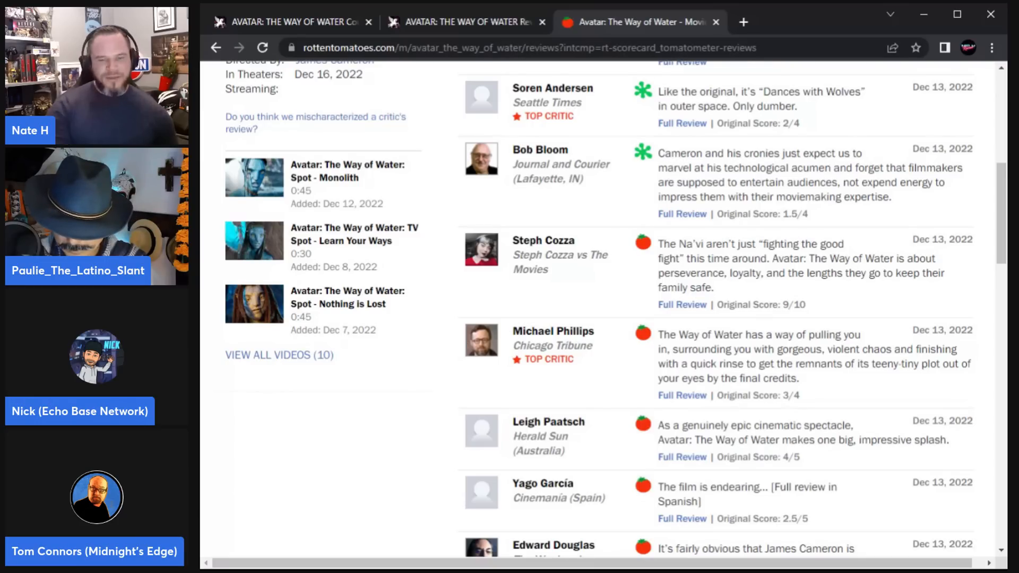
pyautogui.scroll(-3)
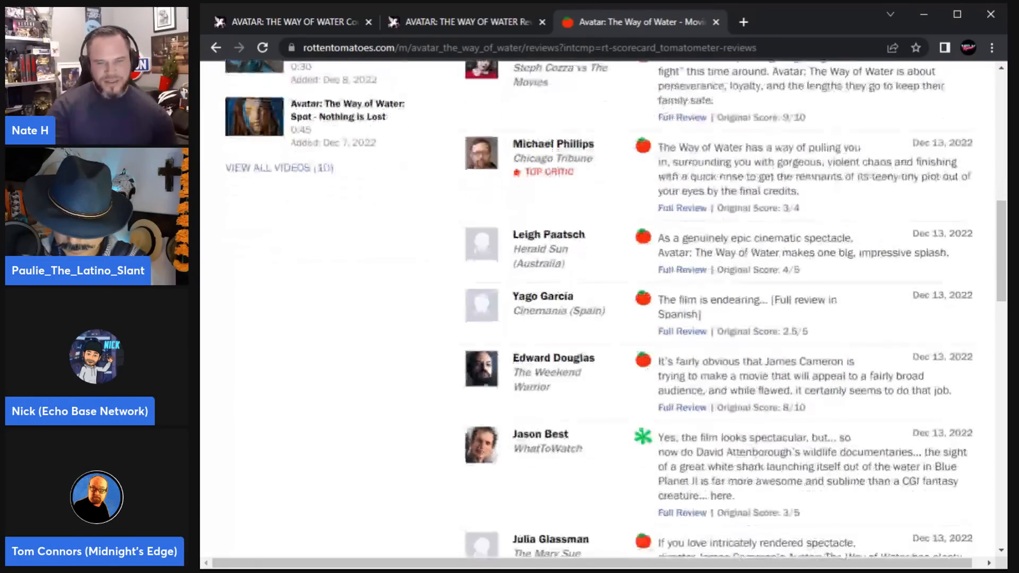
pyautogui.scroll(-3)
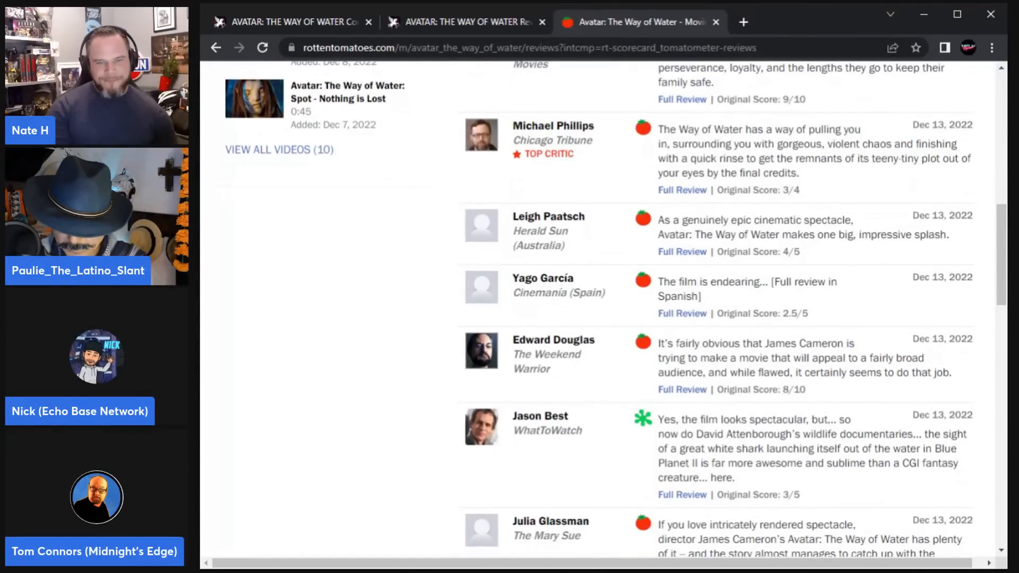
pyautogui.scroll(-3)
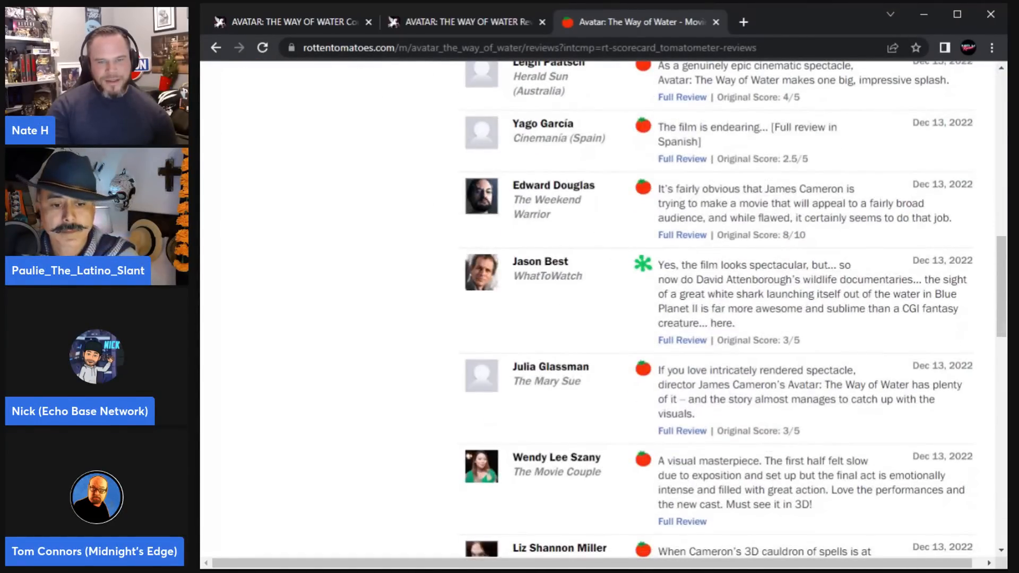
# Step: Continue down the December 13 reviews to Grace Randolph's Beyond the Trailer review
pyautogui.scroll(-3)
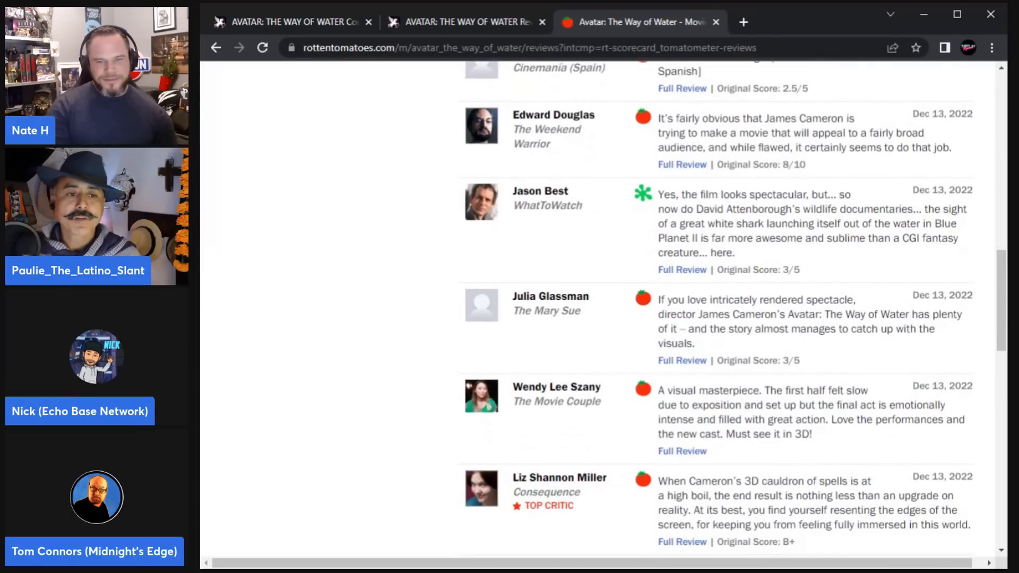
pyautogui.scroll(3)
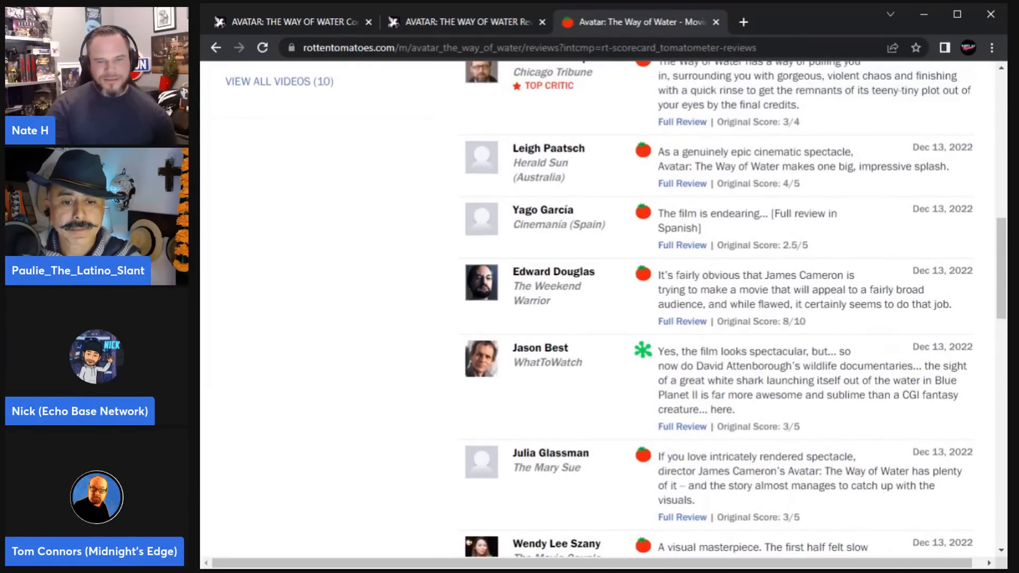
pyautogui.scroll(-3)
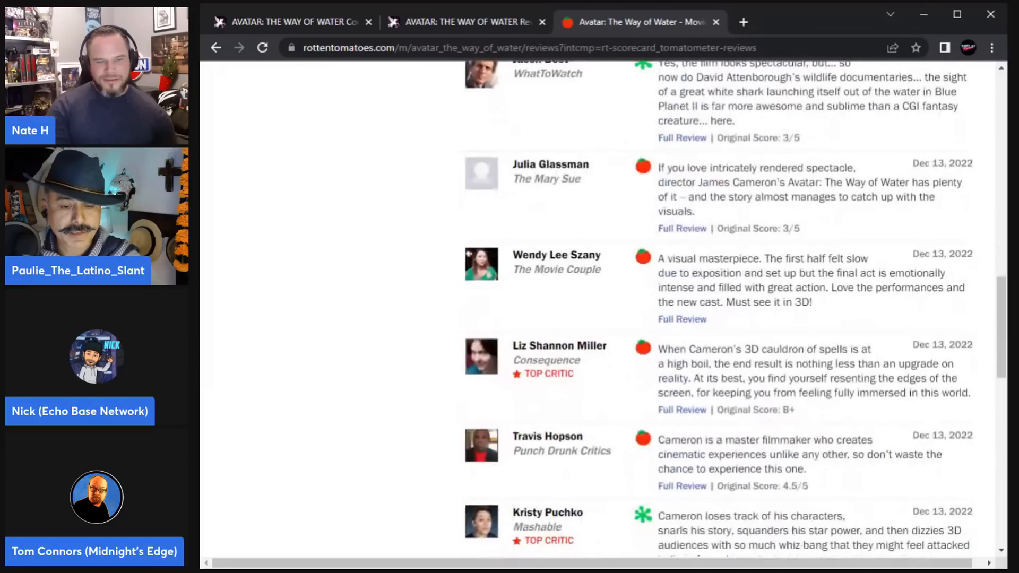
pyautogui.scroll(-3)
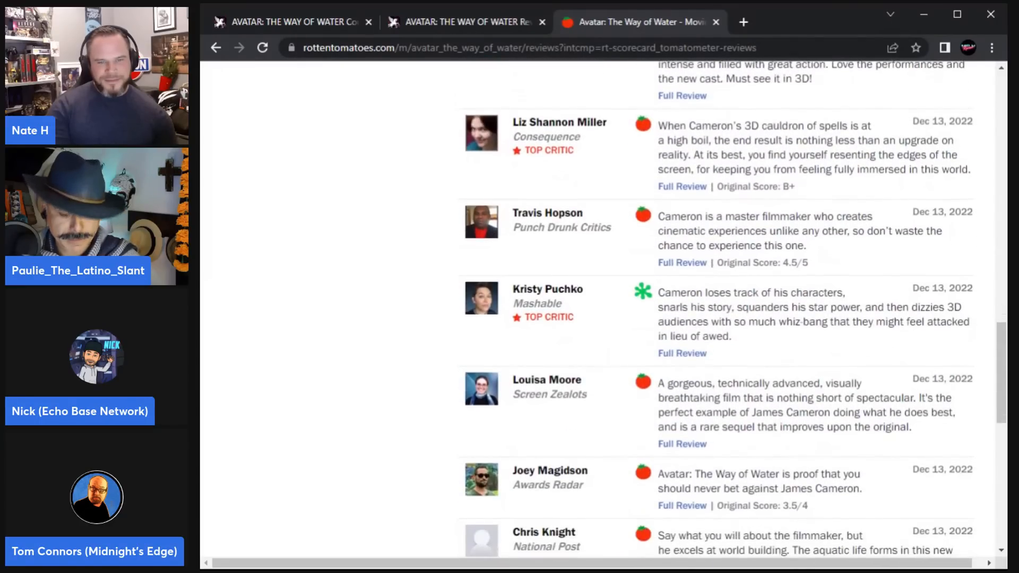
pyautogui.scroll(-3)
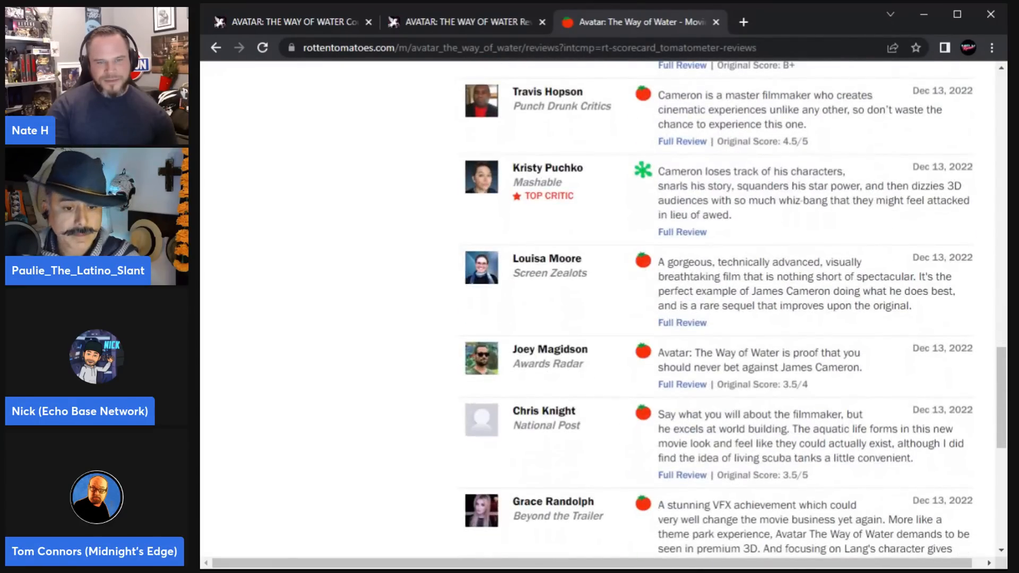
pyautogui.scroll(-3)
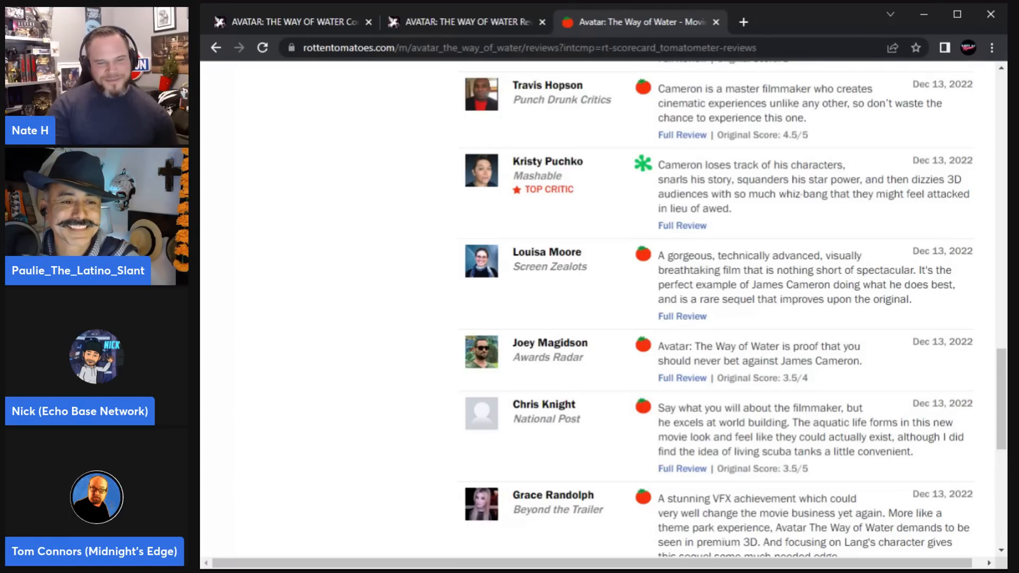
pyautogui.moveTo(664, 166)
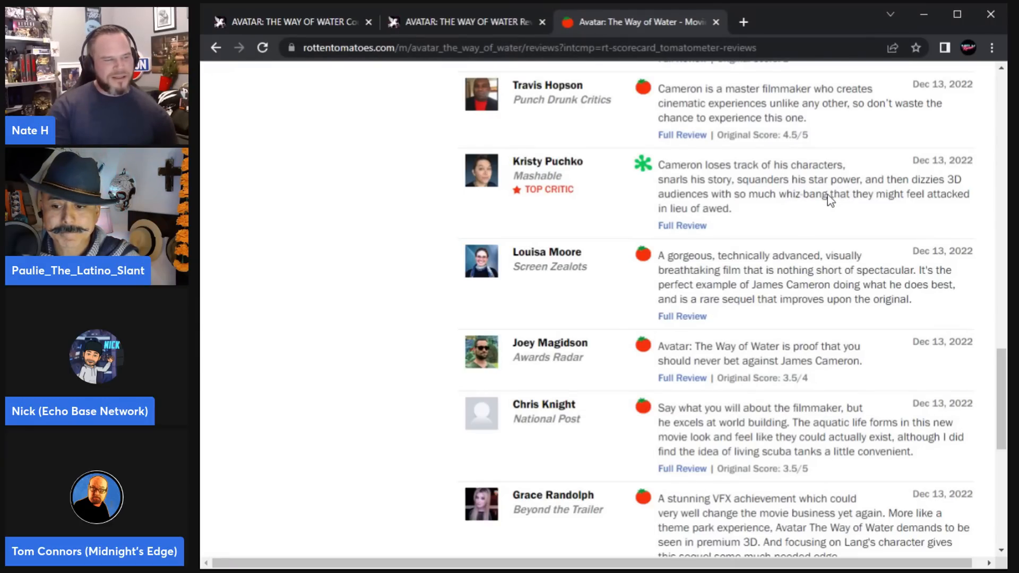
pyautogui.moveTo(818, 207)
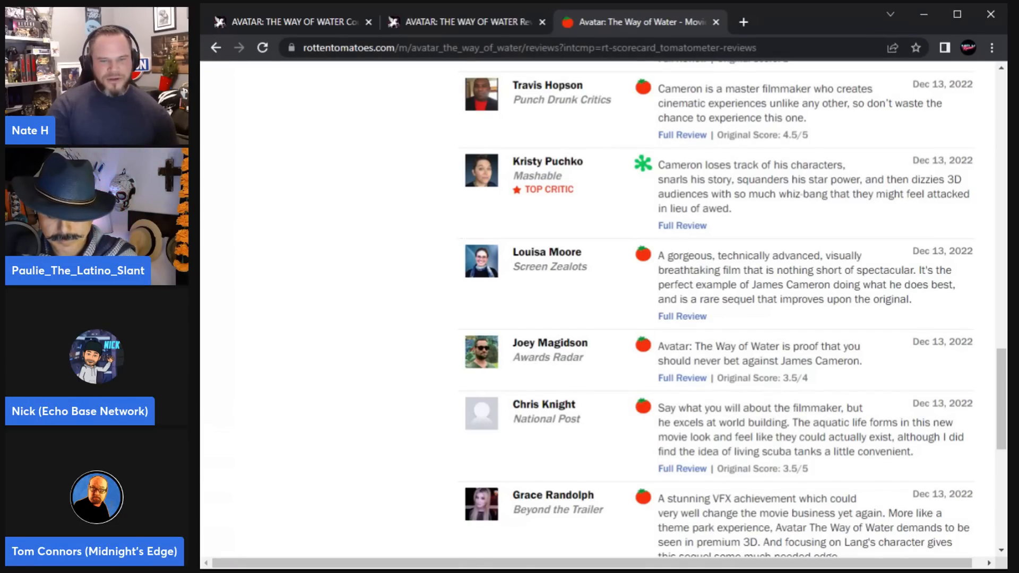
# Step: Move down the critic reviews to the idobi.com and 25YL entries
pyautogui.scroll(-3)
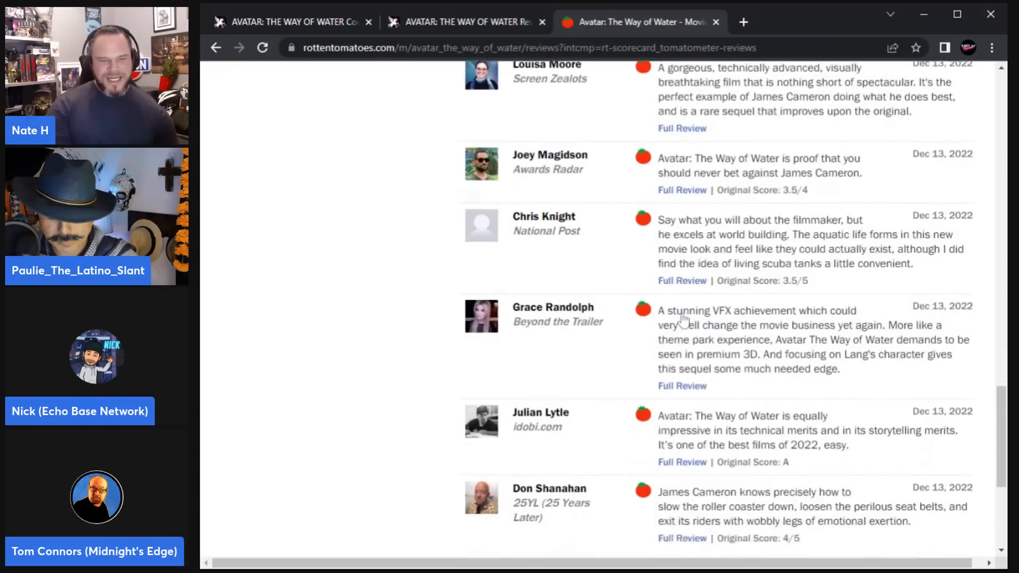
pyautogui.scroll(-3)
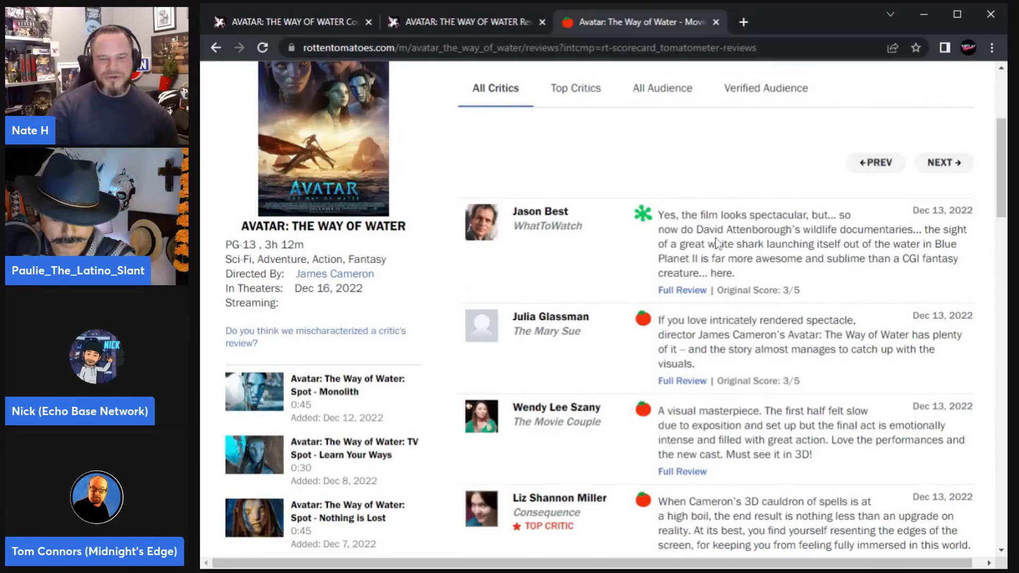
pyautogui.moveTo(955, 255)
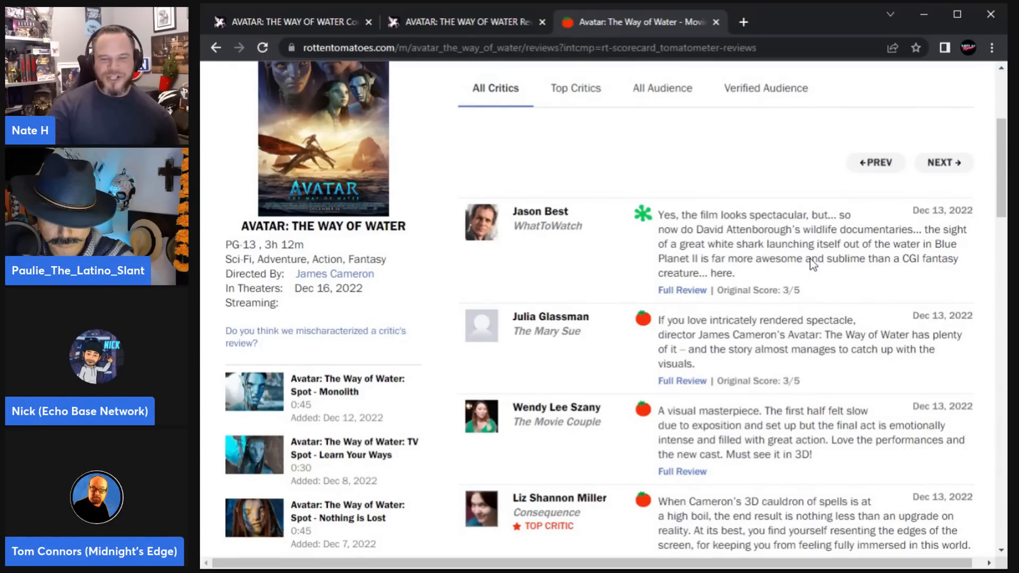
pyautogui.moveTo(735, 261)
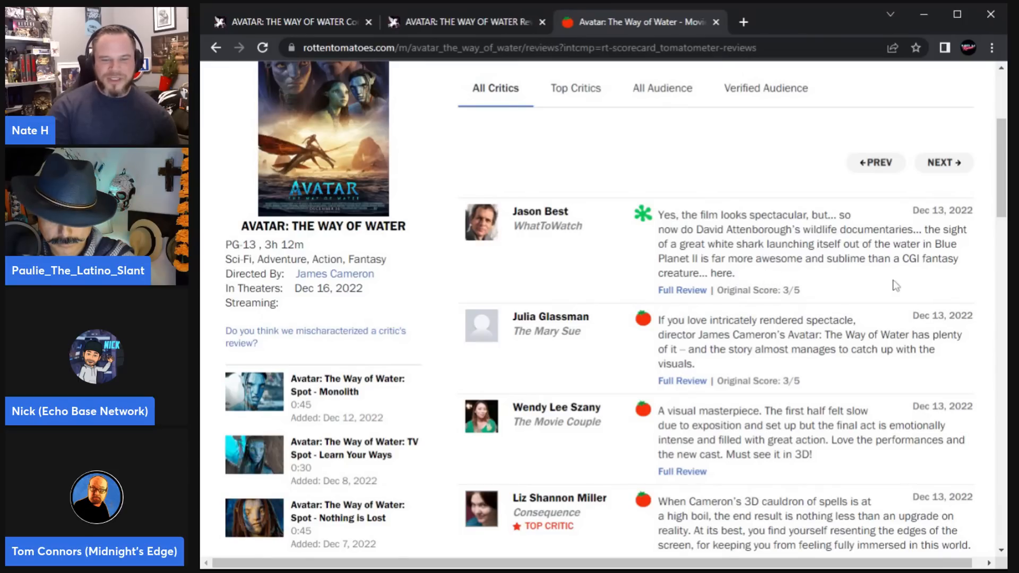
pyautogui.moveTo(784, 337)
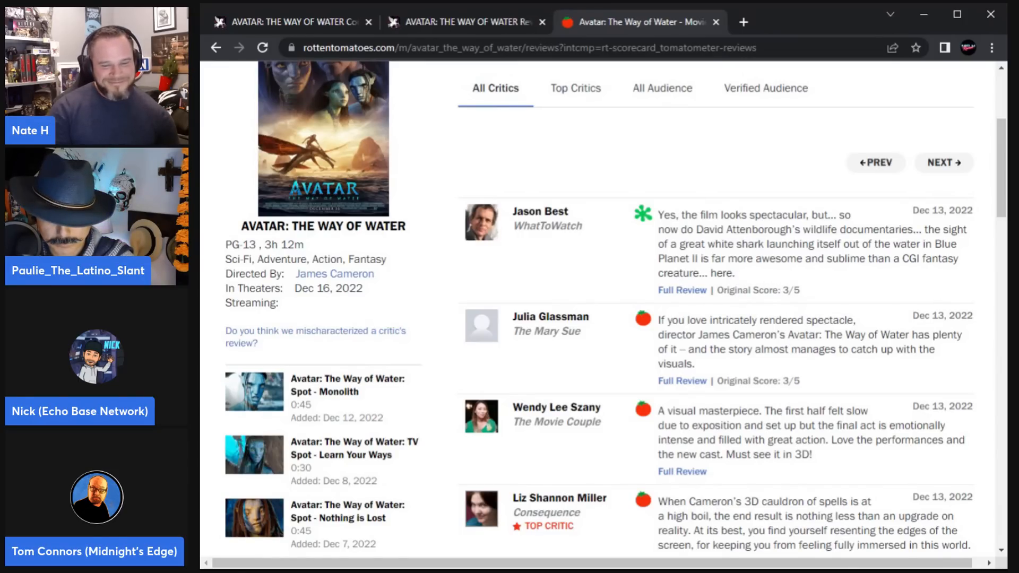
# Step: Scroll the next page of reviews opening with New York Post and Los Angeles Times top critics
pyautogui.scroll(-3)
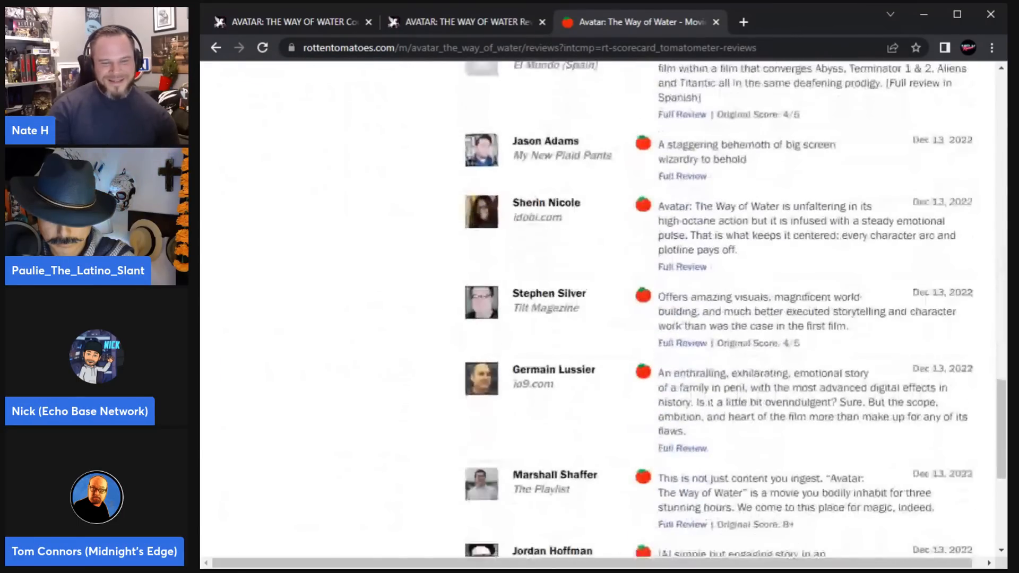
pyautogui.scroll(-3)
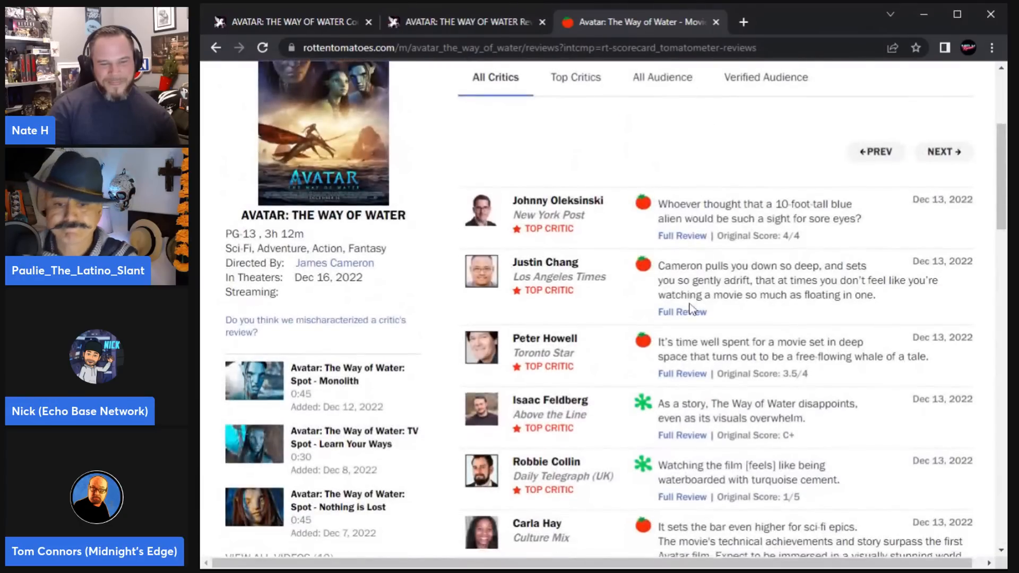
# Step: Read the top-critic reviews from Los Angeles Times down to Danny Leigh and TIME Magazine's Stephanie Zacharek
pyautogui.scroll(-3)
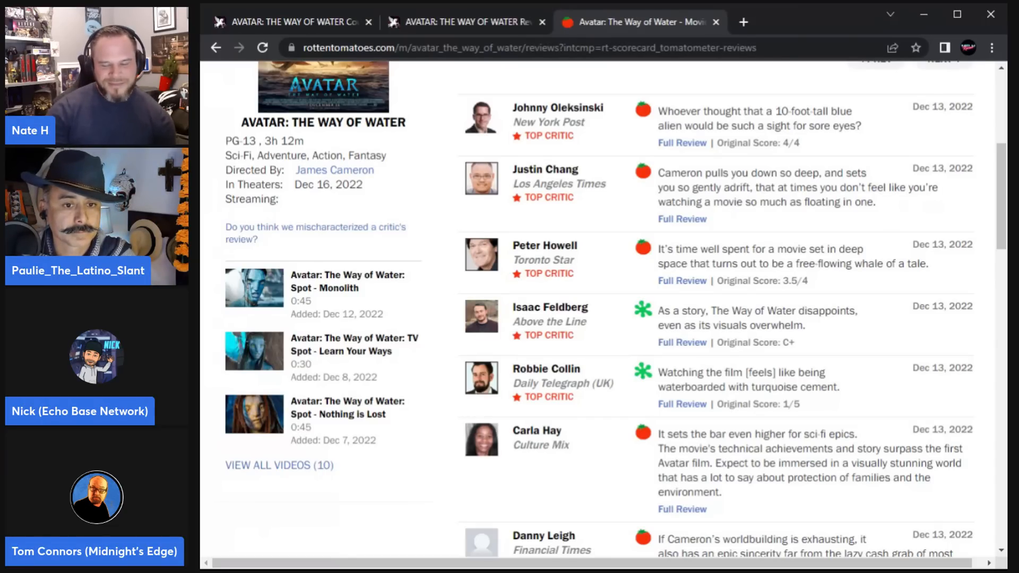
pyautogui.scroll(-3)
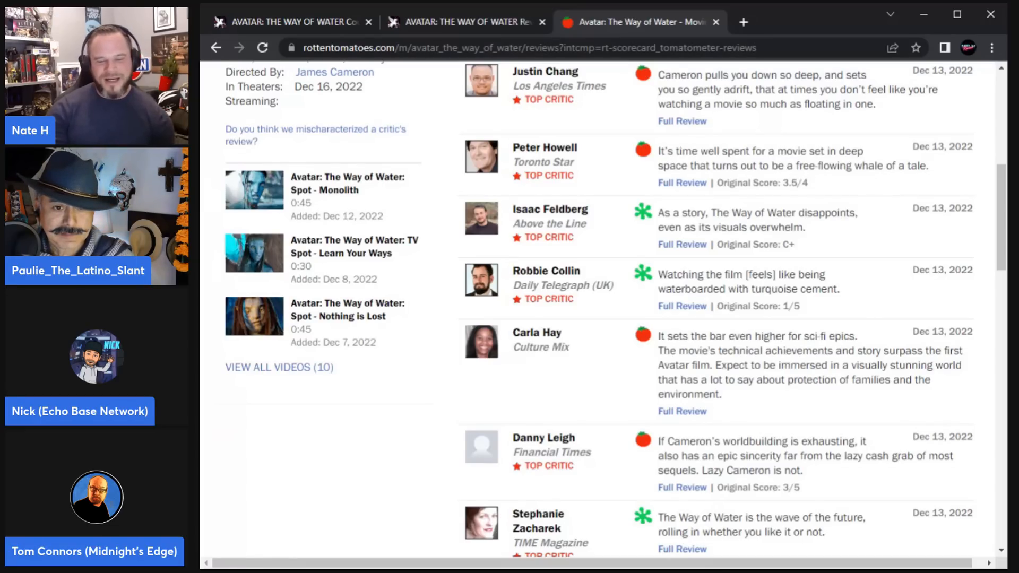
# Step: Read further top-critic reviews from Austin Chronicle down to Nerdist's Kyle Anderson and The Atlantic's David Sims
pyautogui.scroll(-3)
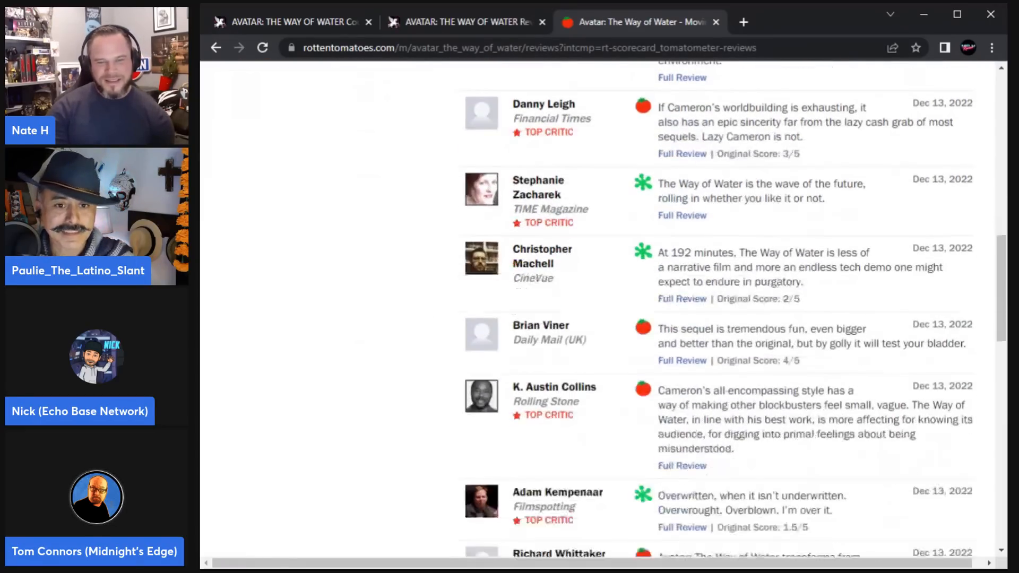
pyautogui.scroll(-3)
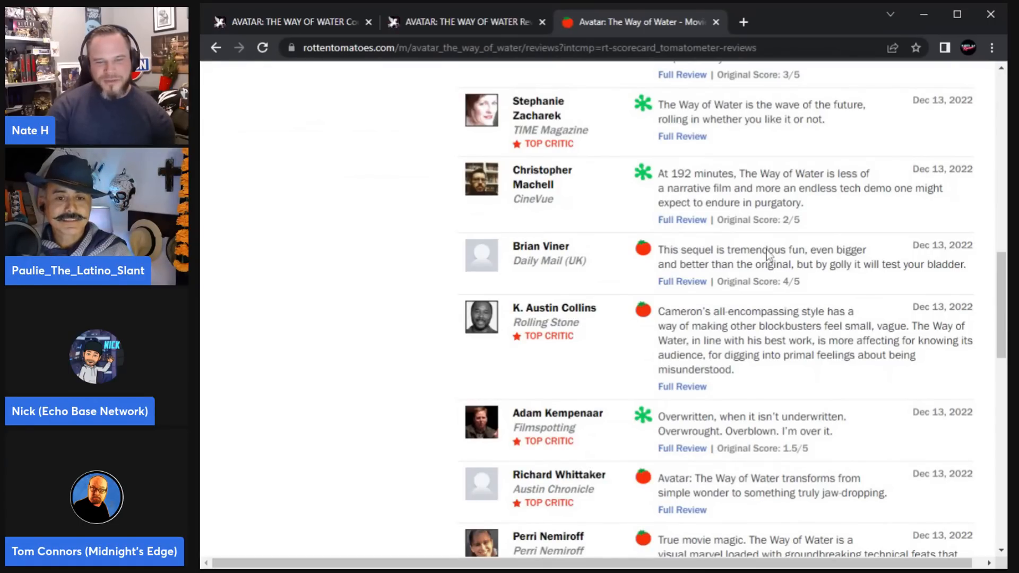
pyautogui.moveTo(843, 281)
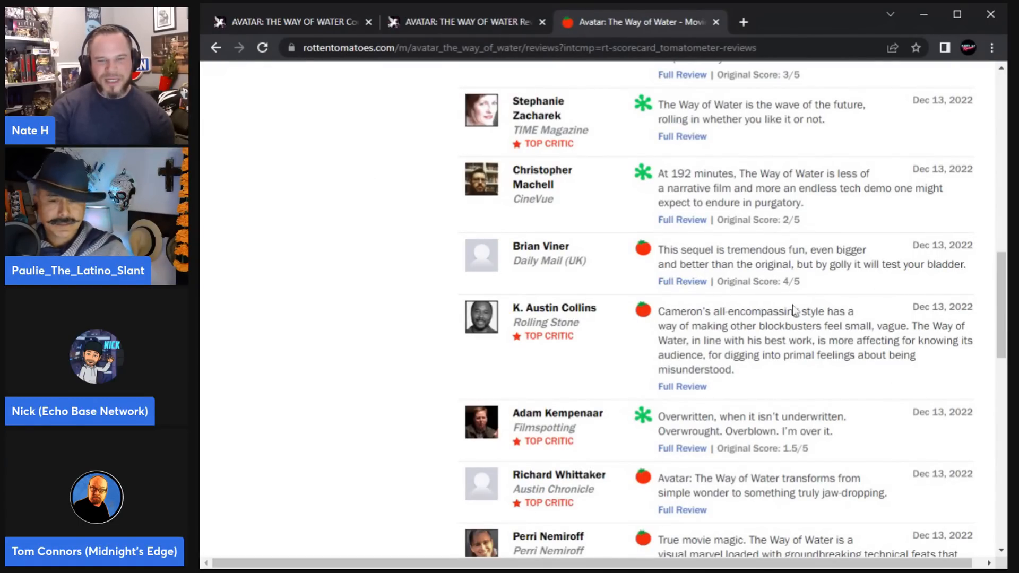
pyautogui.scroll(3)
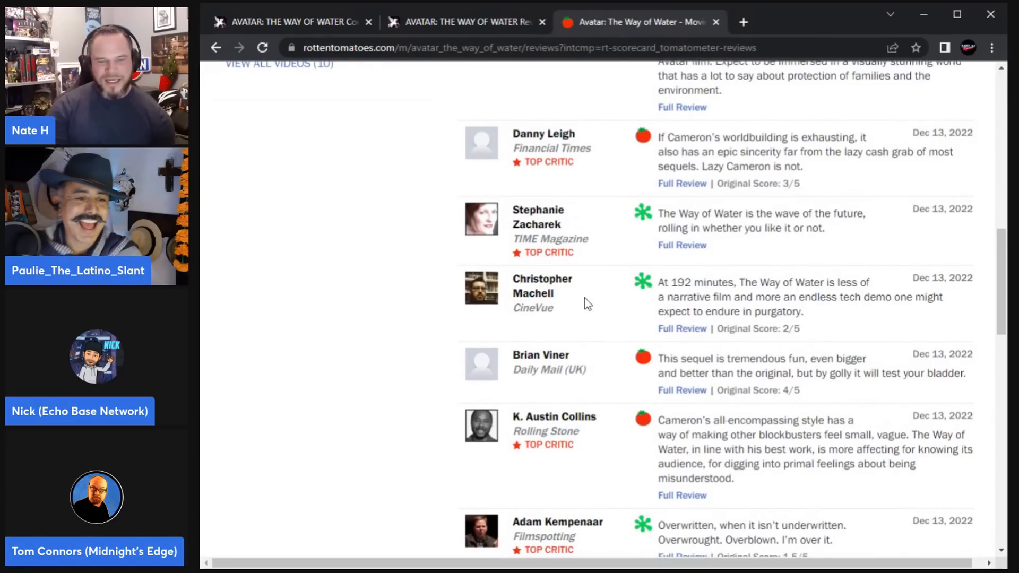
pyautogui.moveTo(754, 319)
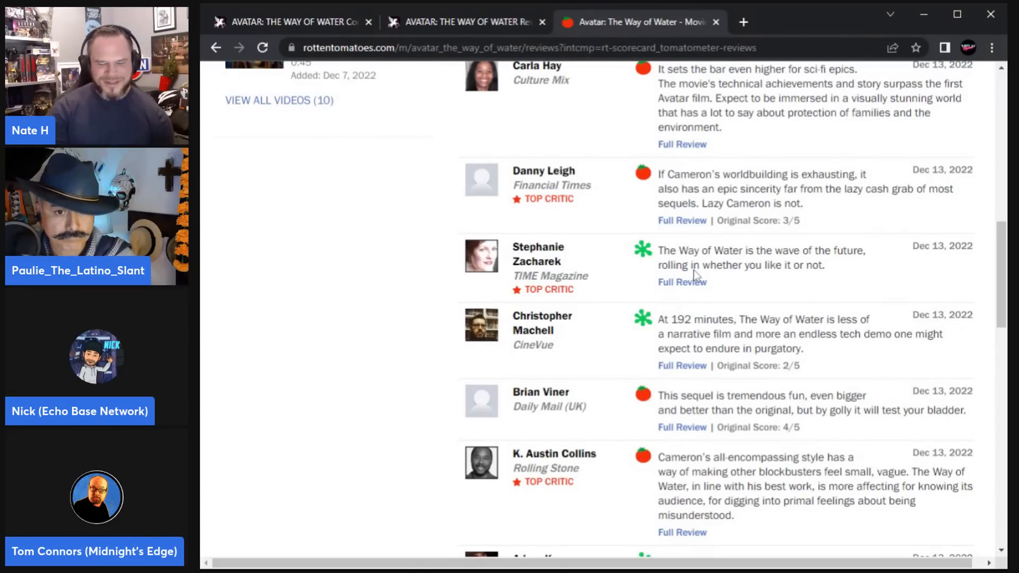
pyautogui.scroll(-3)
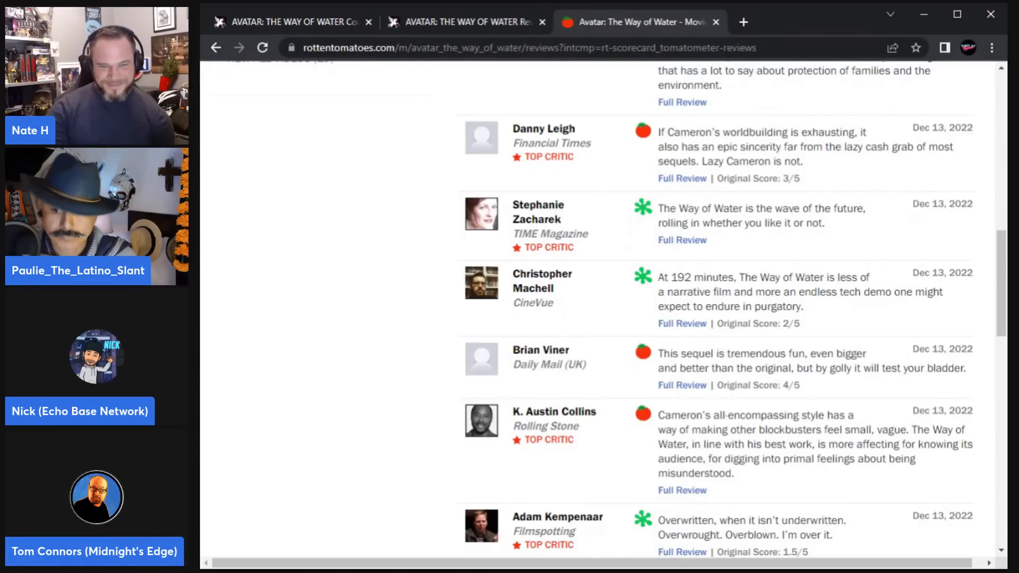
pyautogui.scroll(-3)
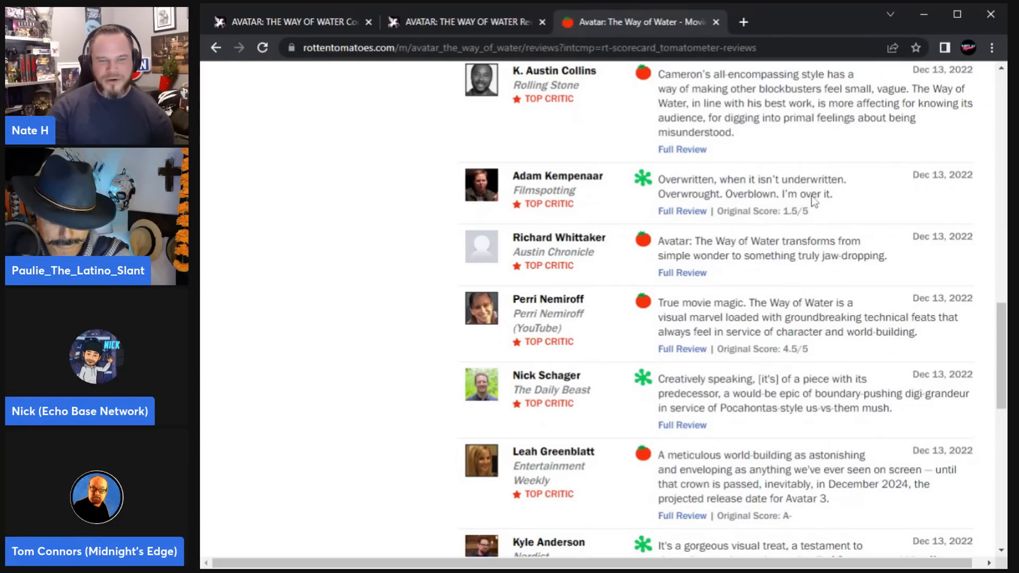
pyautogui.scroll(-3)
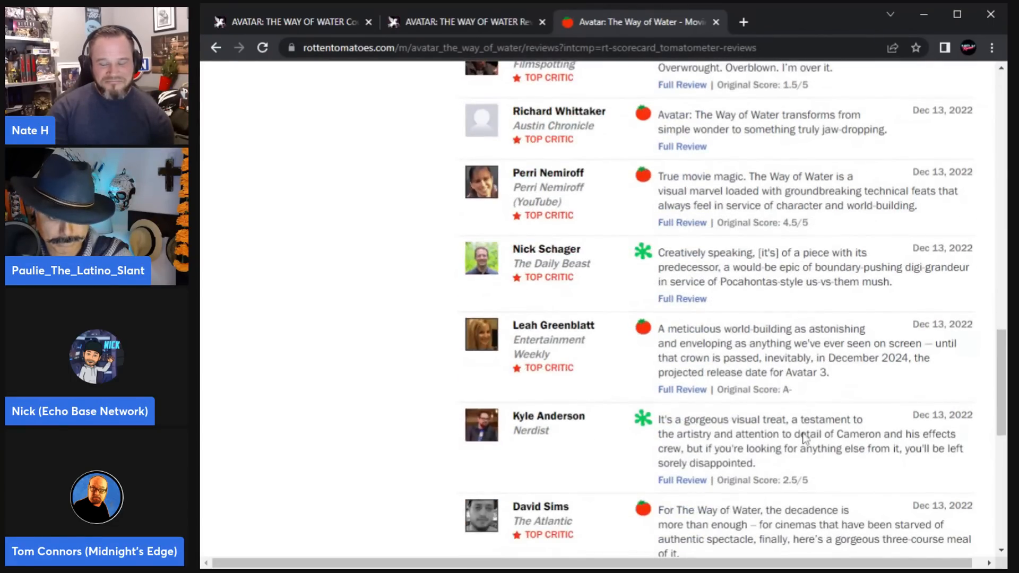